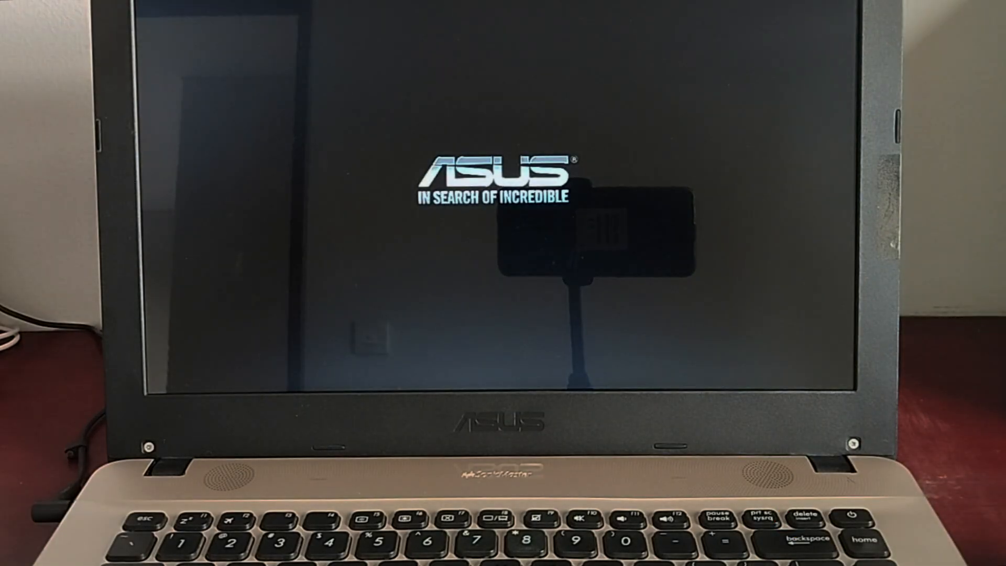
Interrupt the ASUS boot logo so the laptop enters Windows Automatic Repair
key("delete")
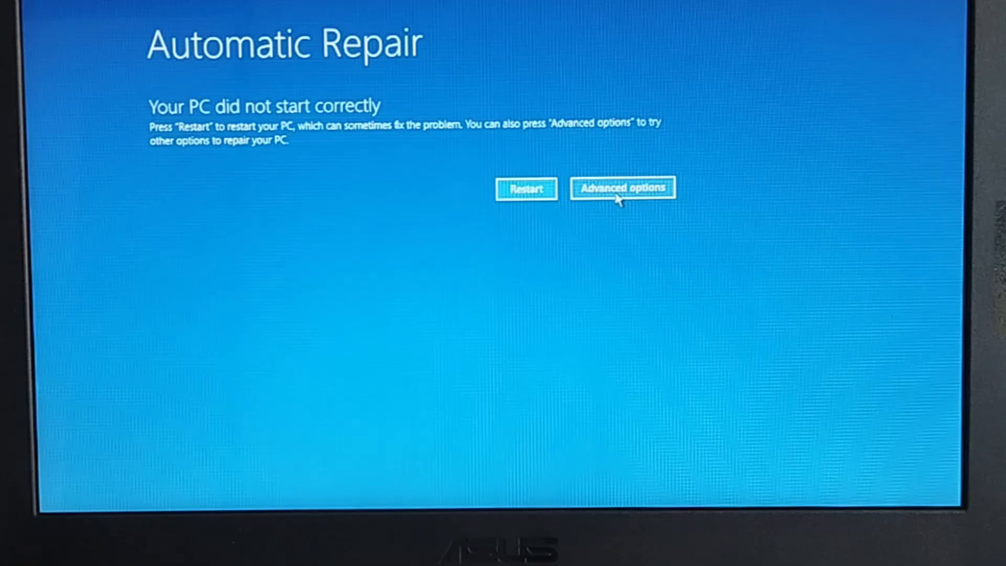
Choose Advanced options on the Automatic Repair screen to reach Troubleshoot
left_click(621, 188)
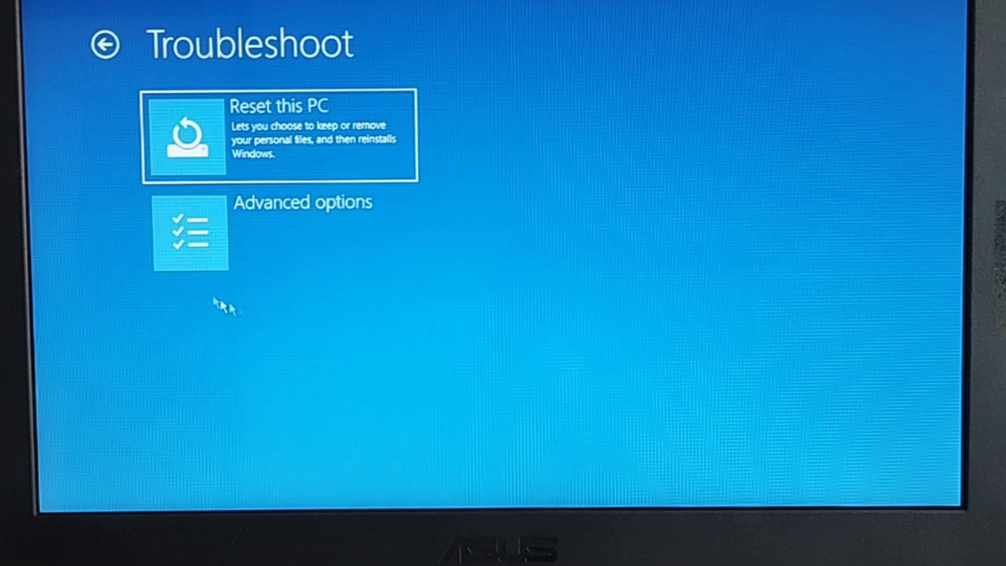
Open Advanced options, then restart from Startup Settings to show the numbered boot choices
left_click(191, 232)
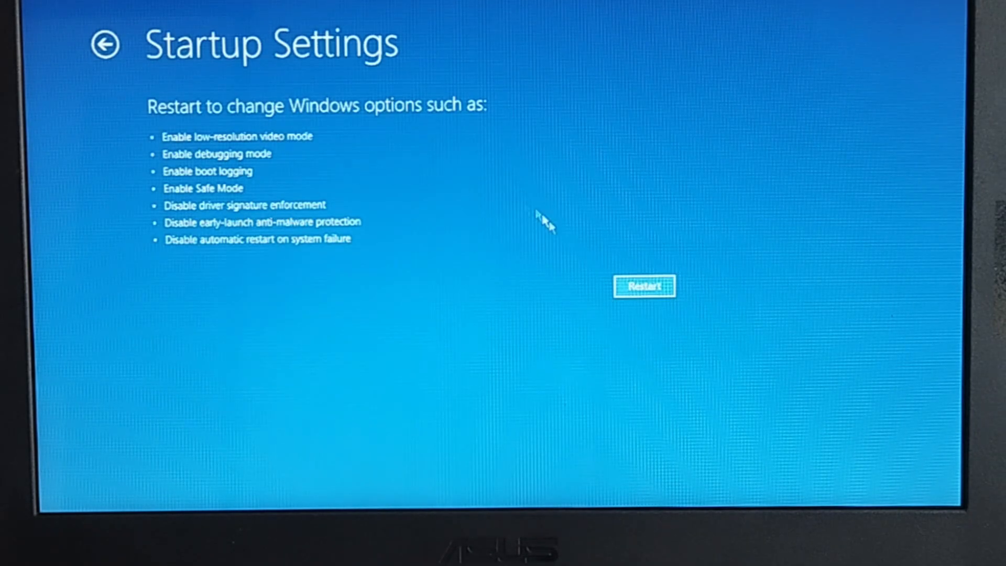
left_click(643, 286)
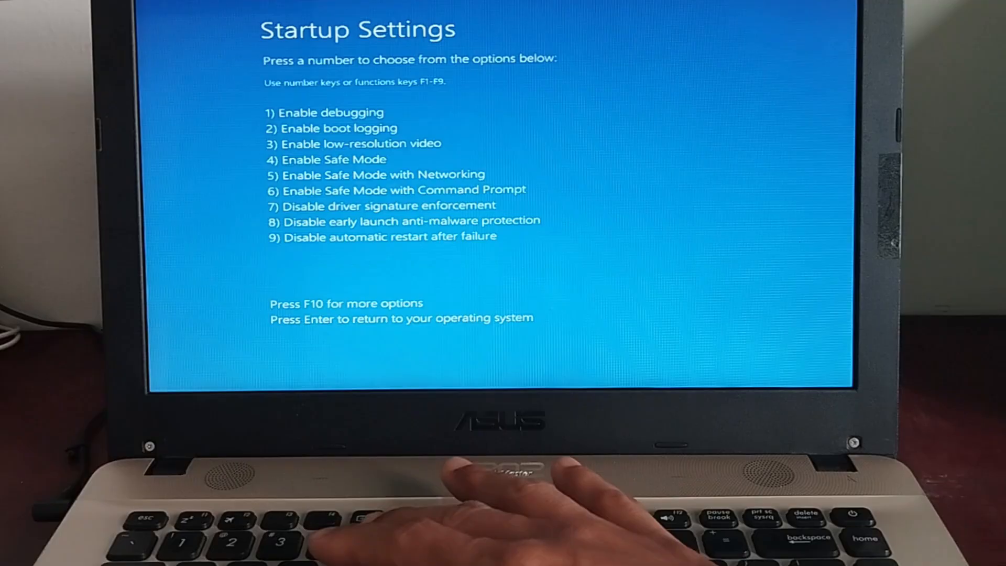
Select Enable Safe Mode with Networking from the Startup Settings list
key("enter")
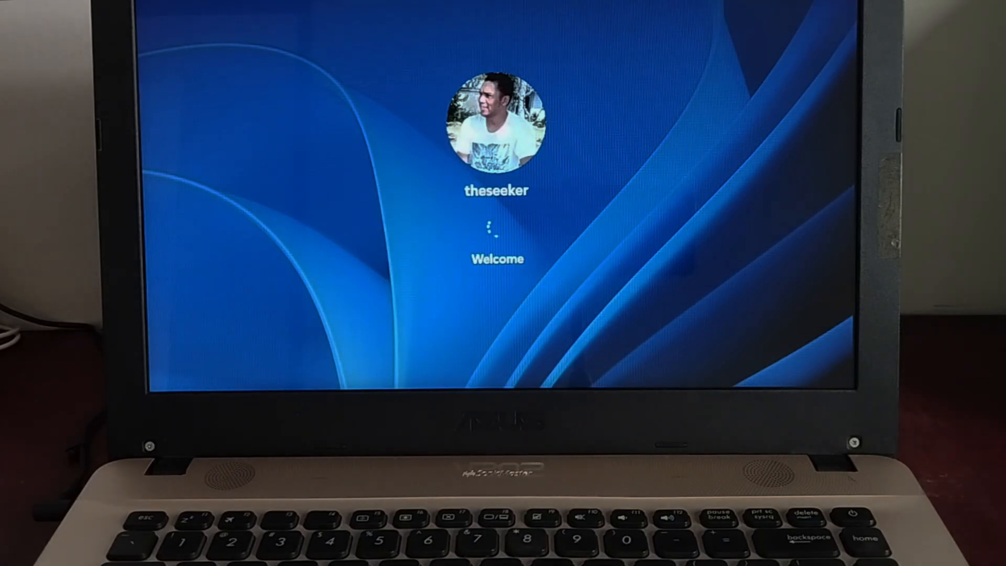